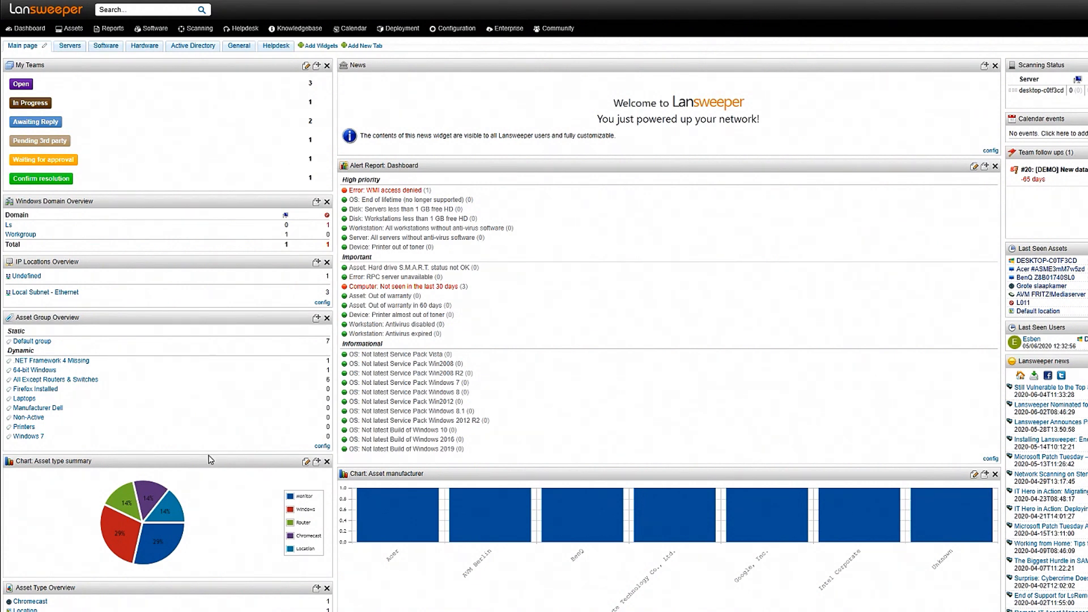
pyautogui.moveTo(621, 354)
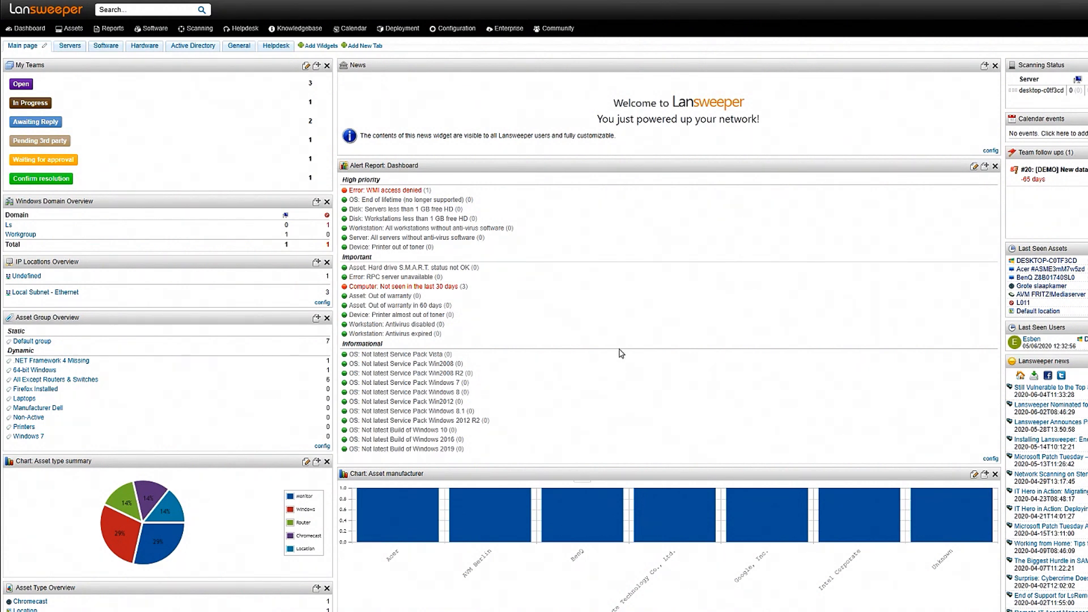
pyautogui.moveTo(231, 148)
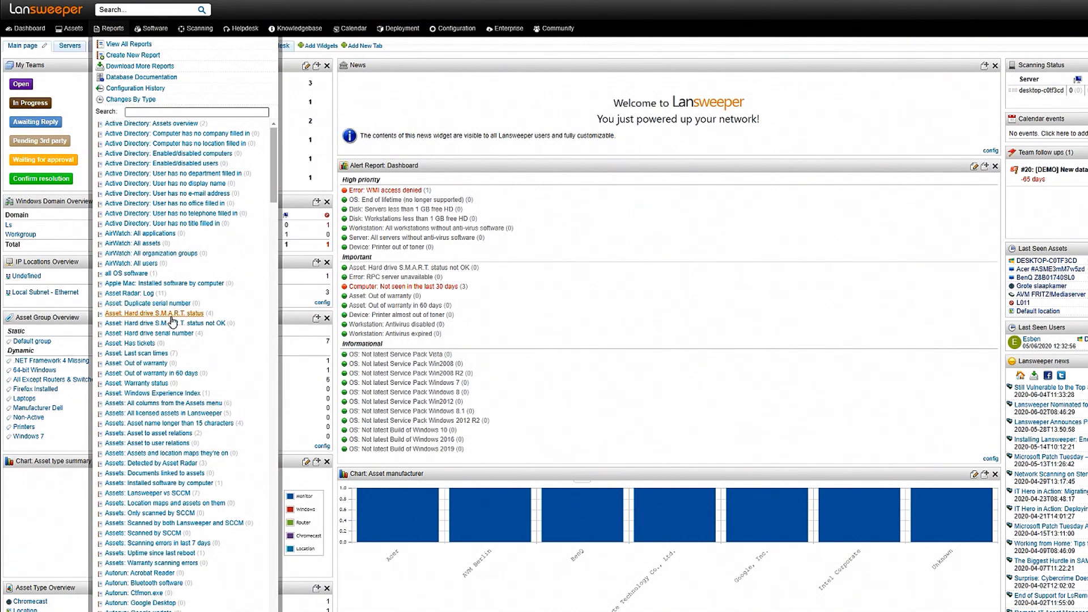
pyautogui.moveTo(183, 359)
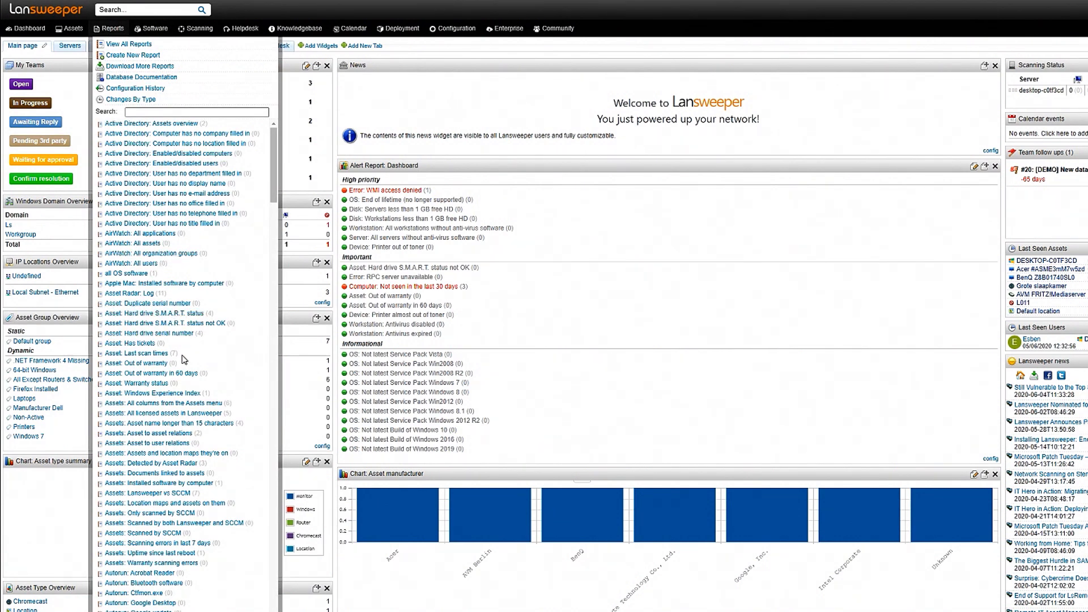
# Step: Filter the Reports menu by typing 'Zo' so only Zoom and Zoom Vulnerability reports show
pyautogui.click(544, 339)
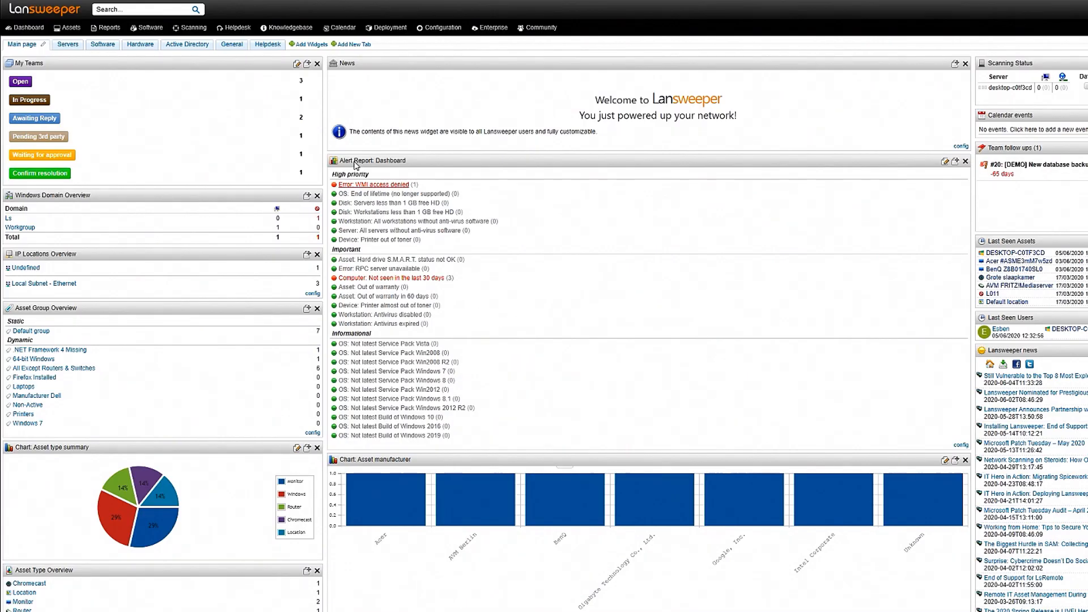
pyautogui.click(104, 27)
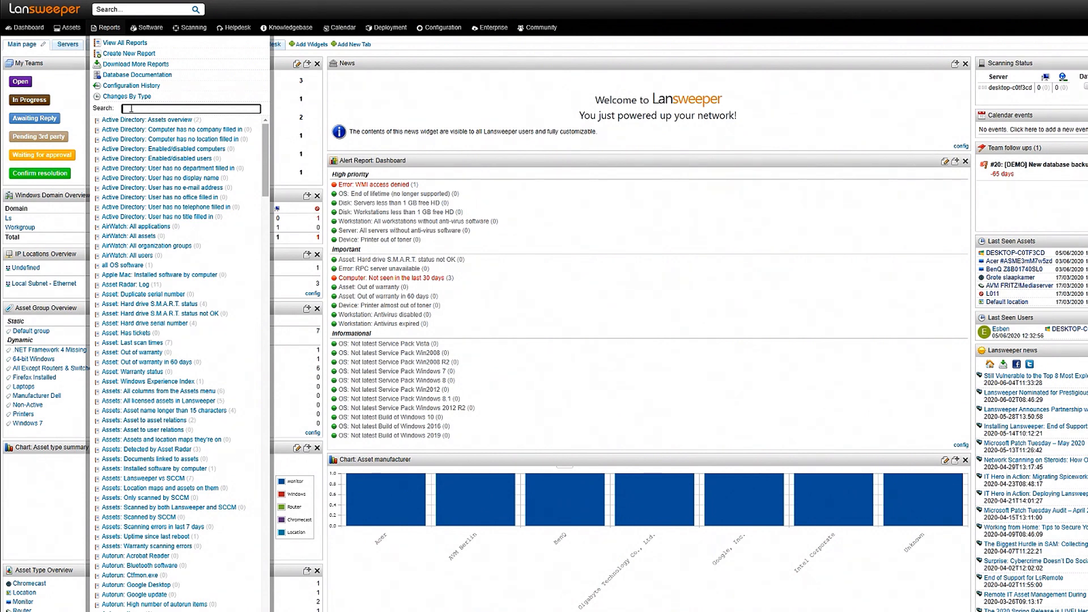
pyautogui.write('Zoom')
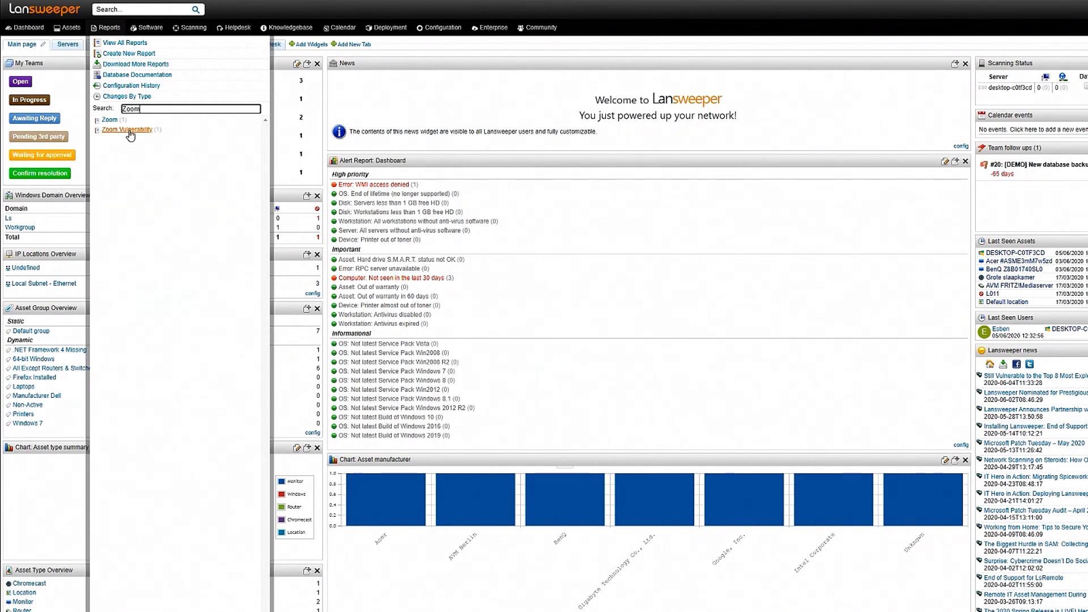
pyautogui.click(126, 129)
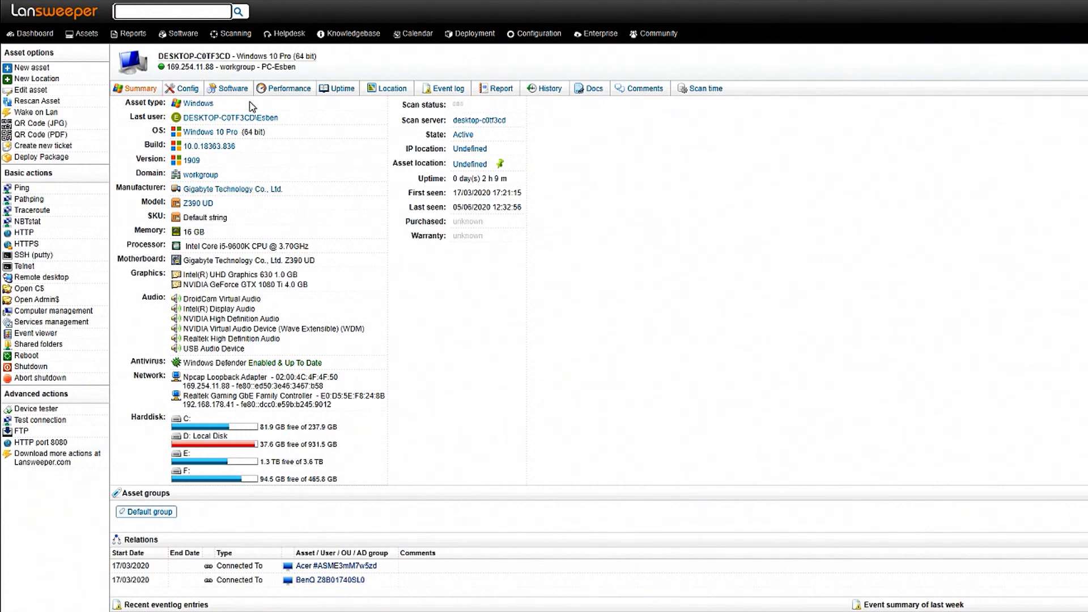
pyautogui.click(231, 89)
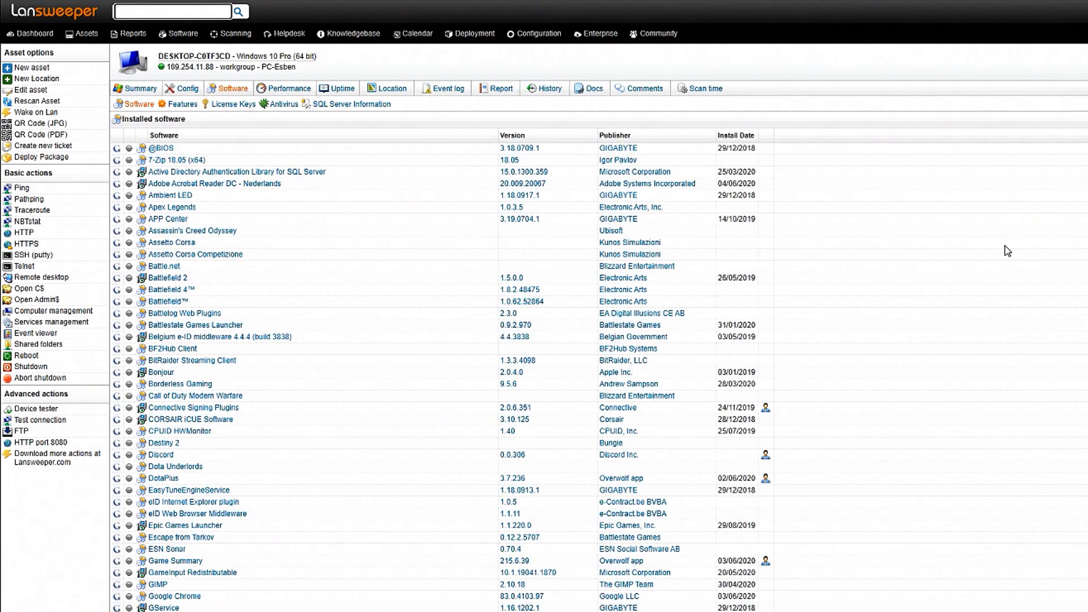
pyautogui.scroll(-3)
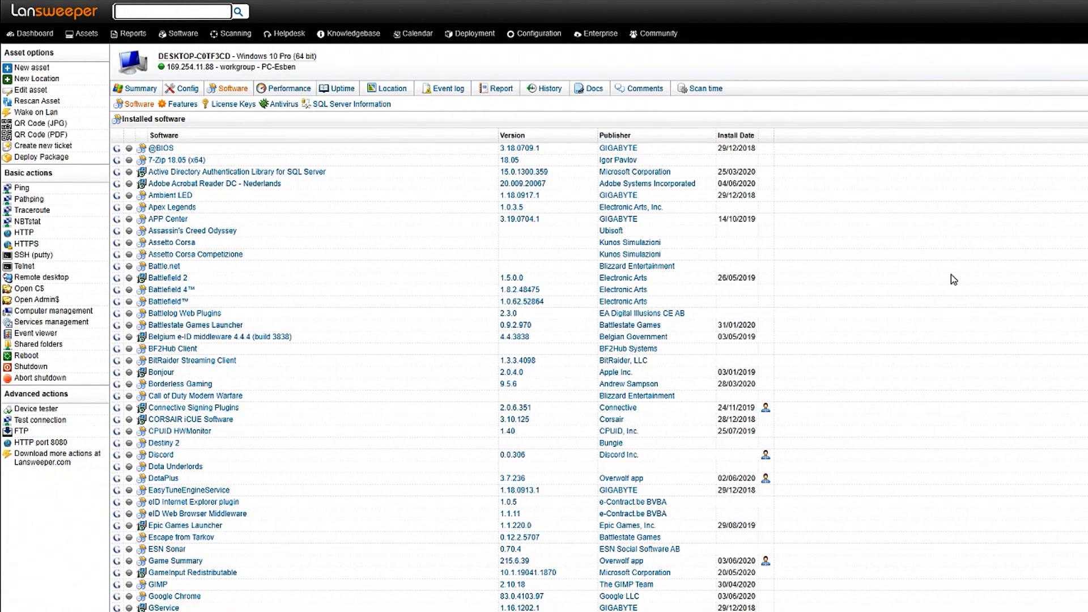
pyautogui.click(174, 11)
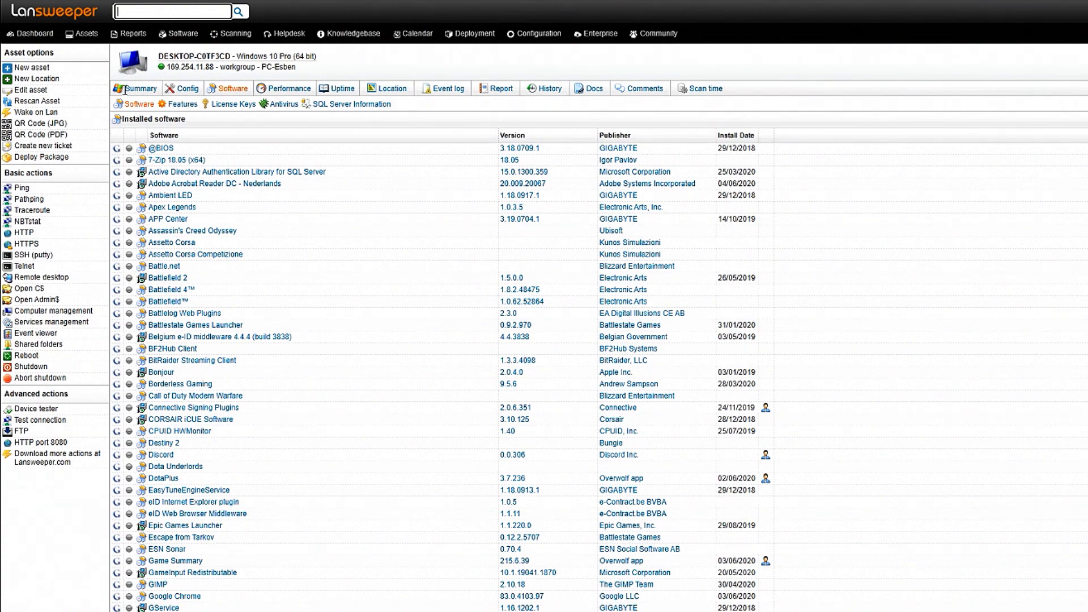
pyautogui.click(138, 89)
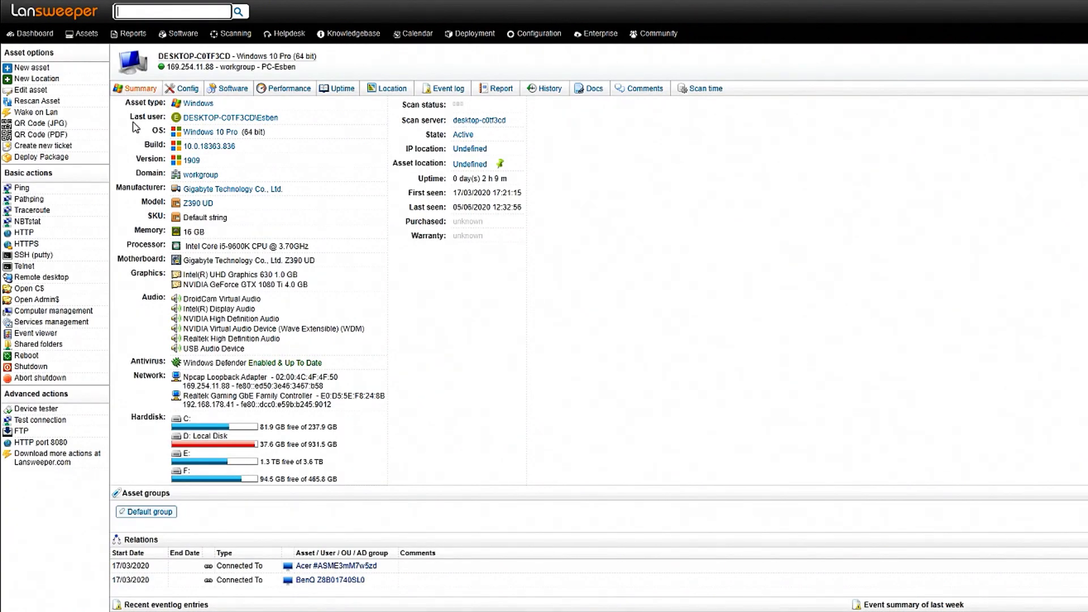